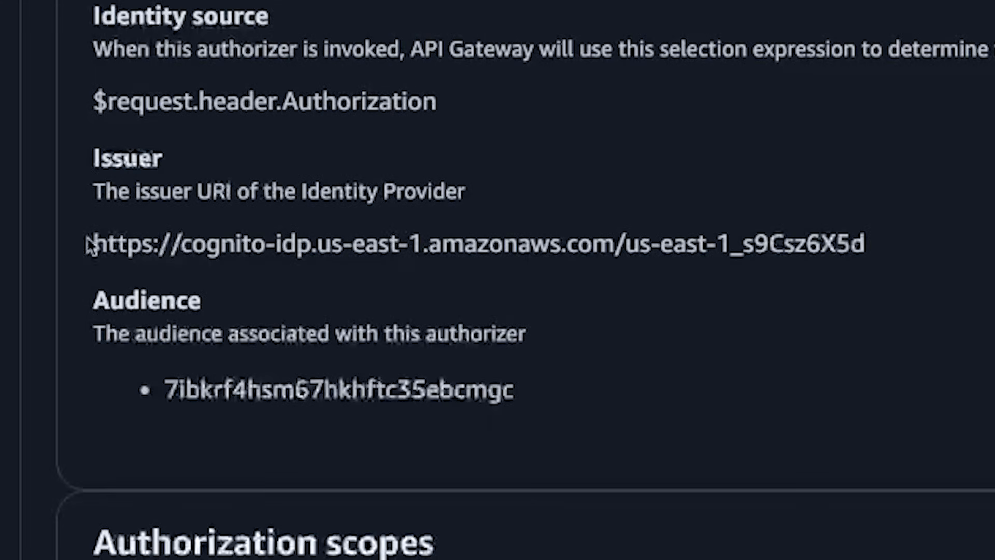
# Highlight the authorizer's Cognito Issuer URI and audience, then scroll to the request headers
pyautogui.moveTo(95, 243); pyautogui.dragTo(860, 243)
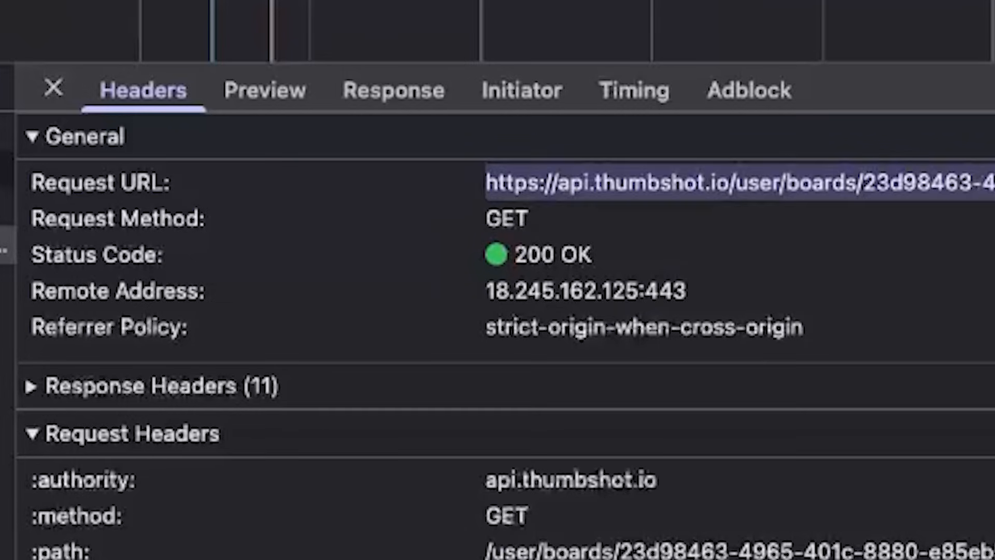
pyautogui.scroll(-3)
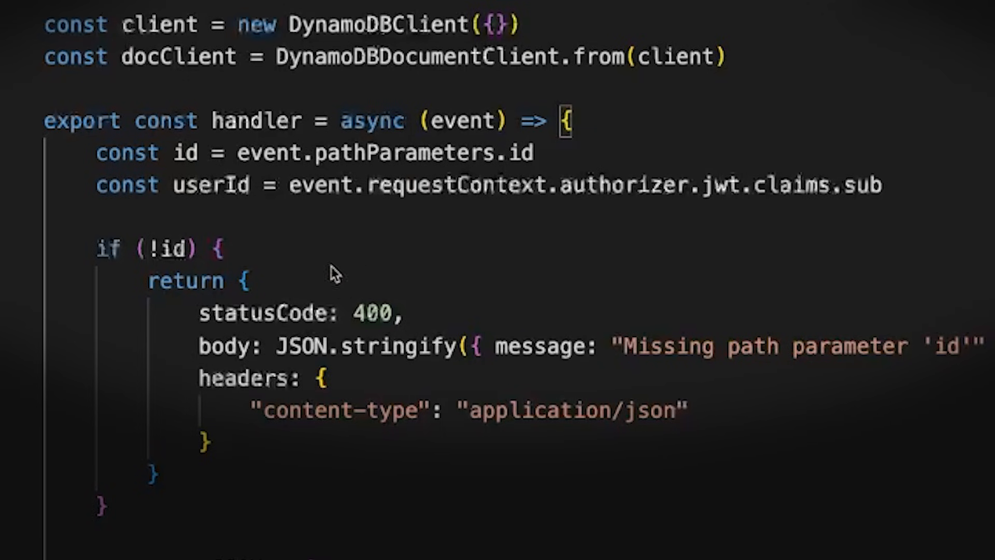
pyautogui.moveTo(319, 263)
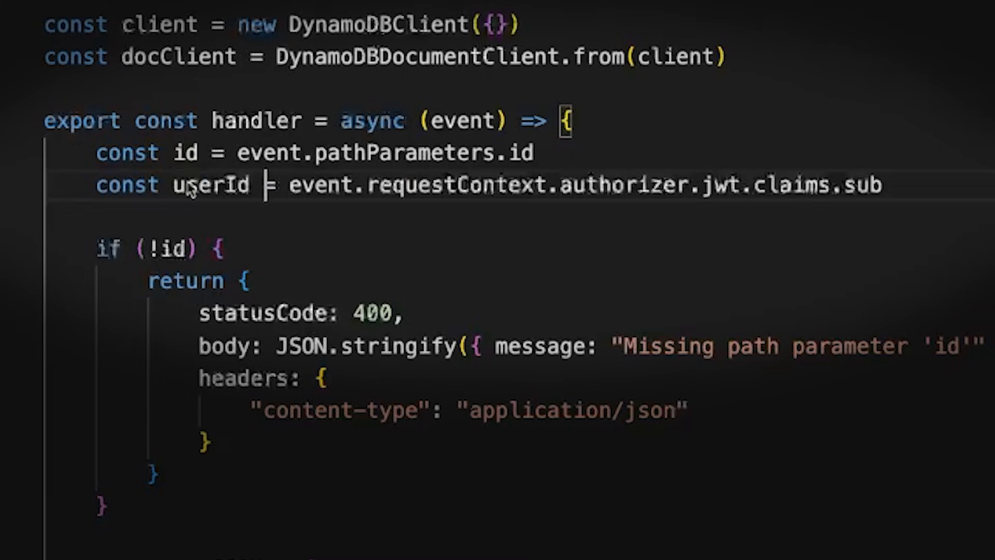
pyautogui.doubleClick(209, 184)
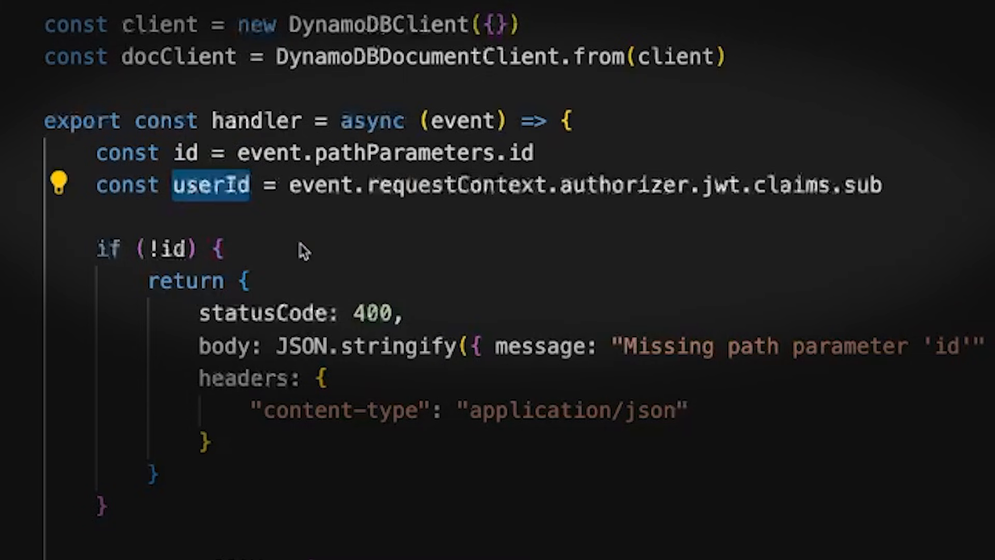